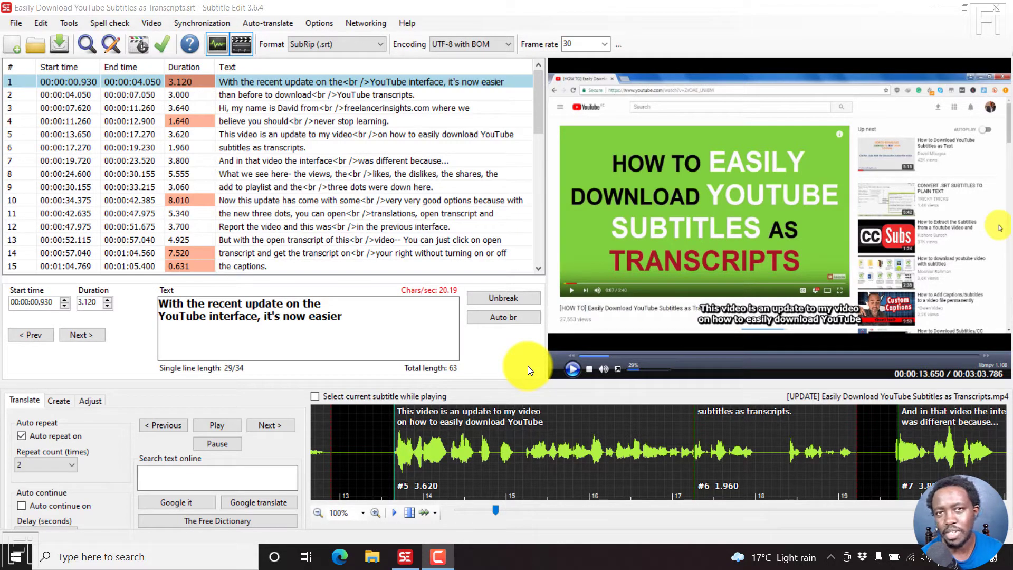
pyautogui.moveTo(324, 334)
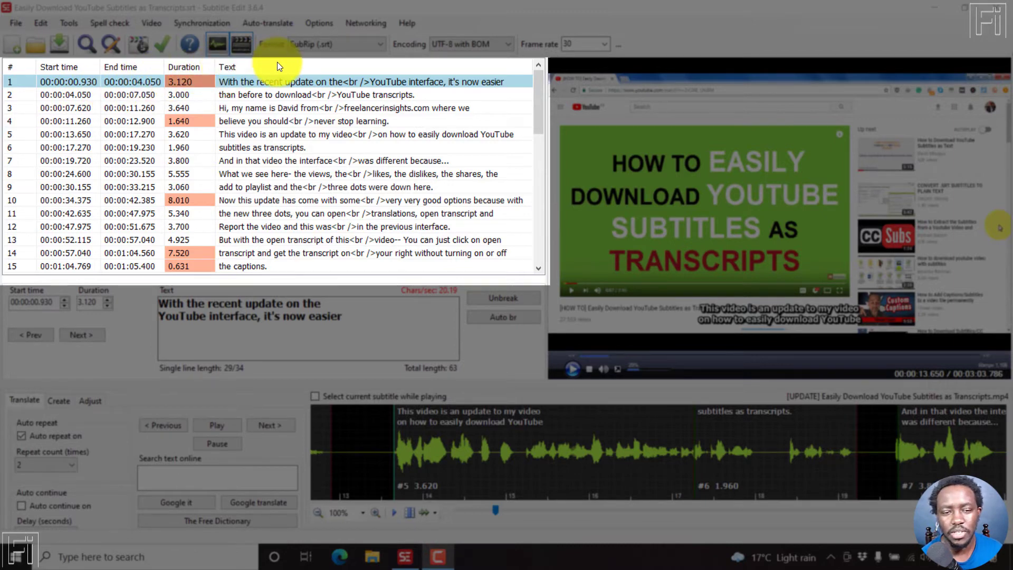
# Step: Add the Chars/sec, Words/min and Gap columns to the subtitle list, then size all columns to fit
pyautogui.rightClick(278, 67)
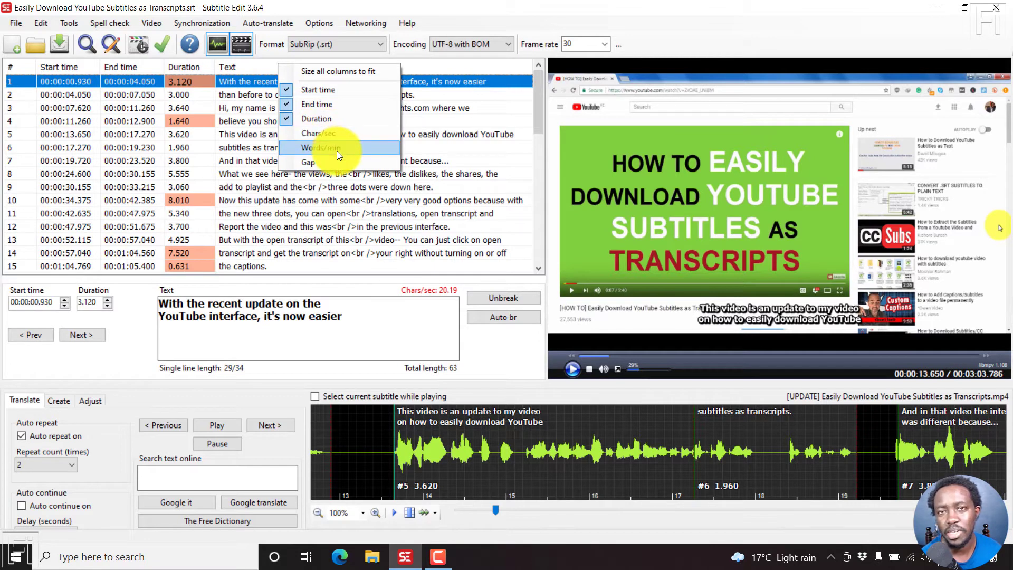
pyautogui.moveTo(319, 71)
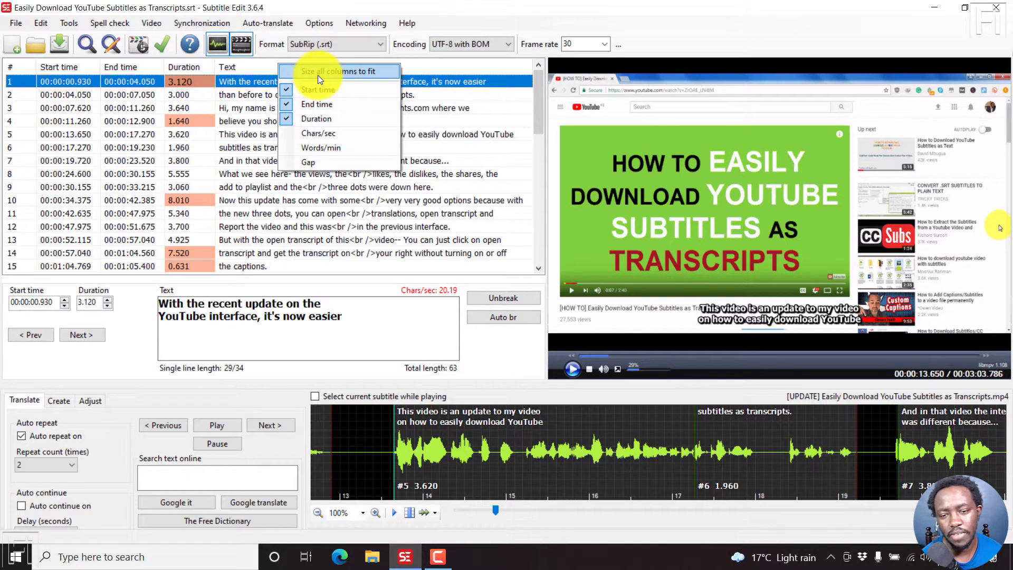
pyautogui.click(338, 72)
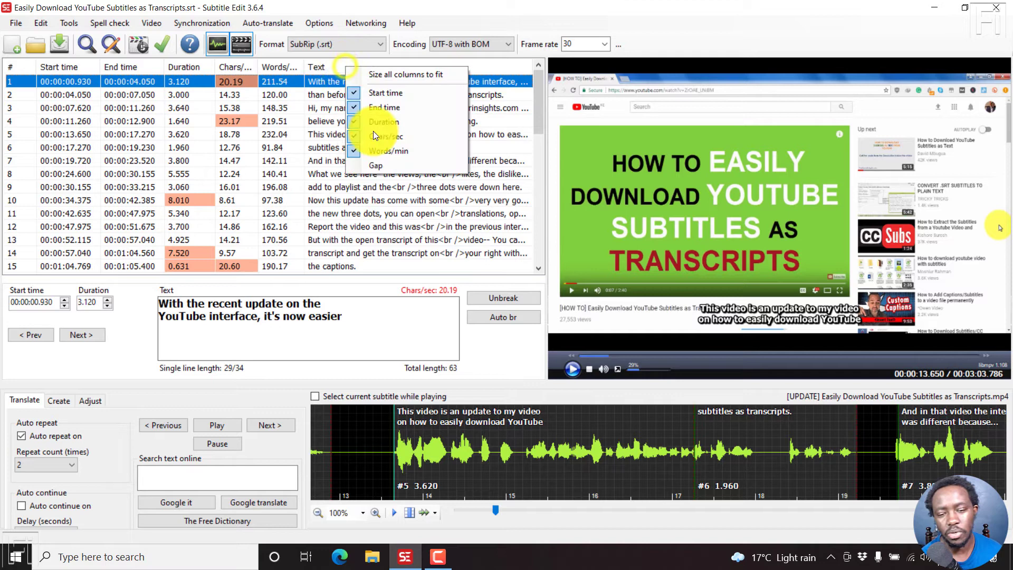
pyautogui.click(374, 165)
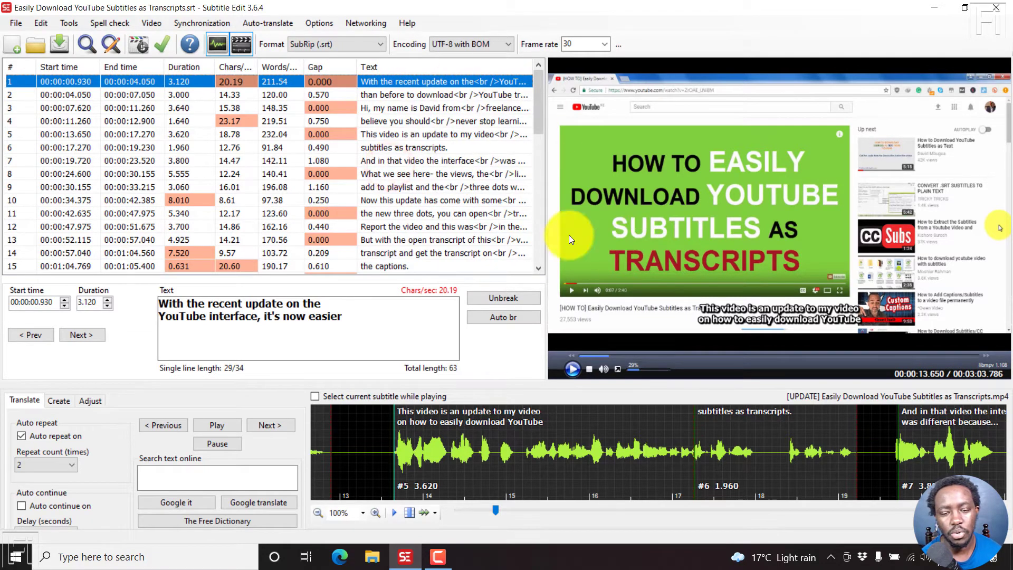
pyautogui.rightClick(369, 66)
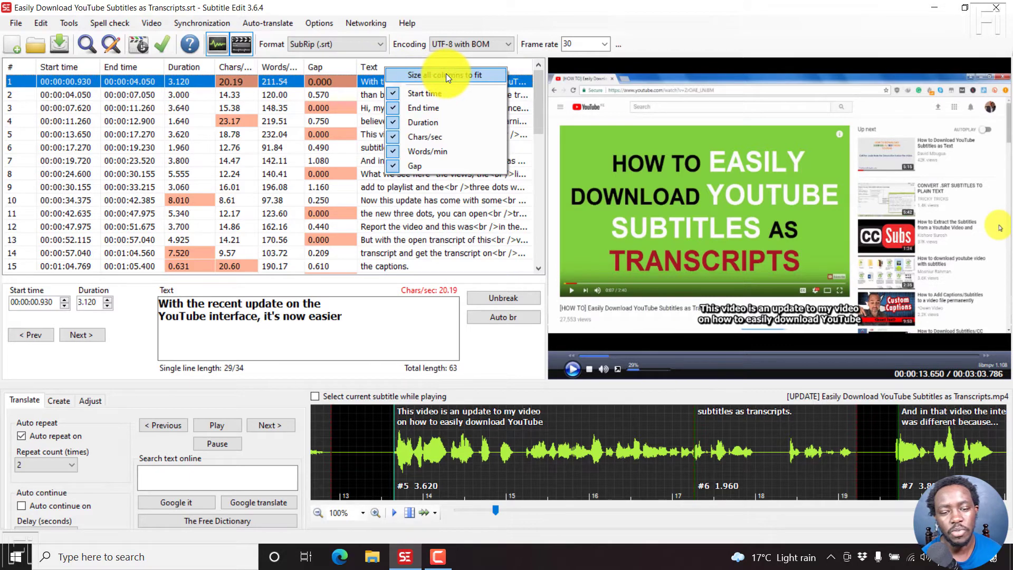
pyautogui.click(446, 75)
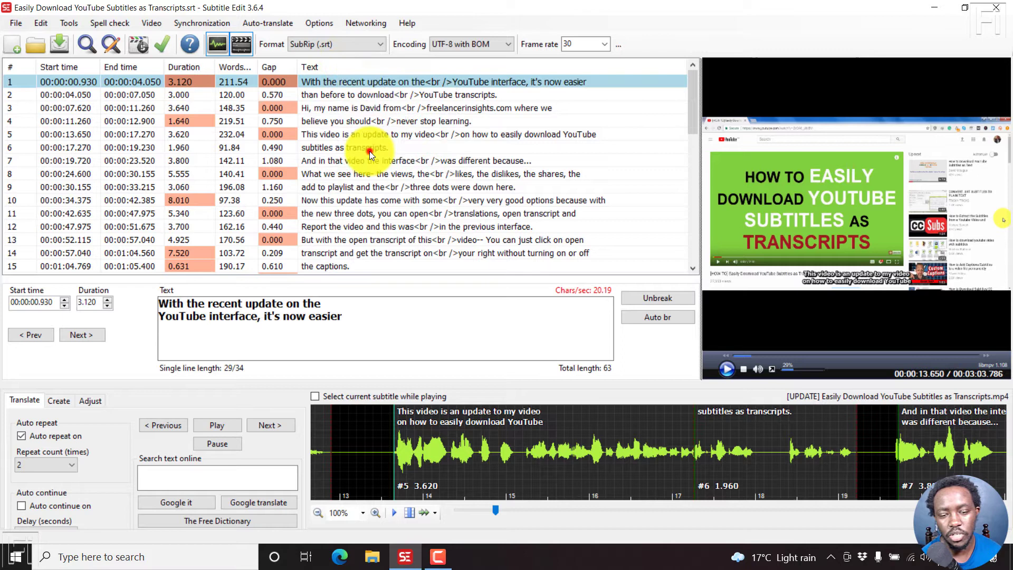
# Step: Open the context menu for subtitle line 4 in the list
pyautogui.rightClick(308, 67)
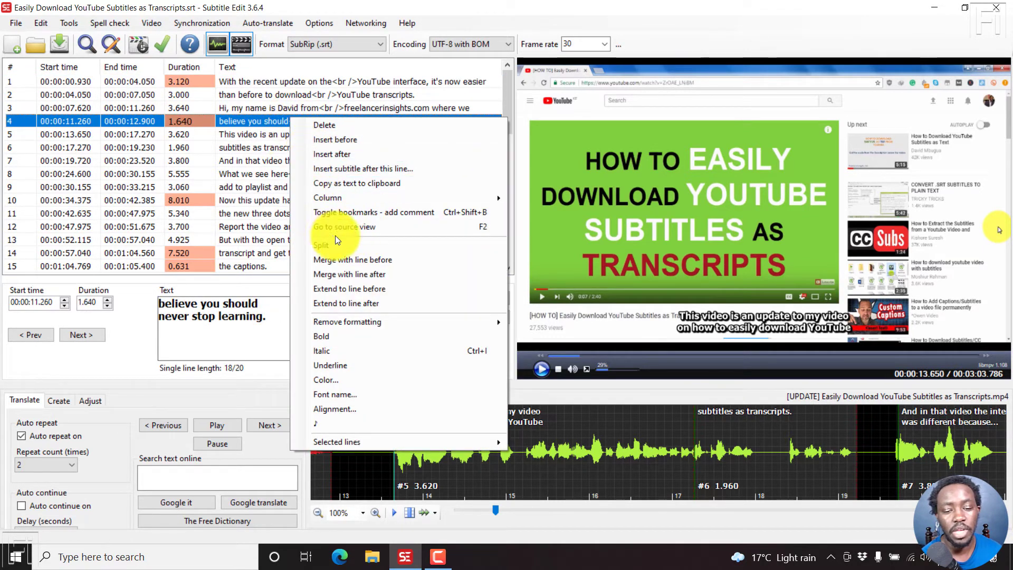
pyautogui.moveTo(336, 227)
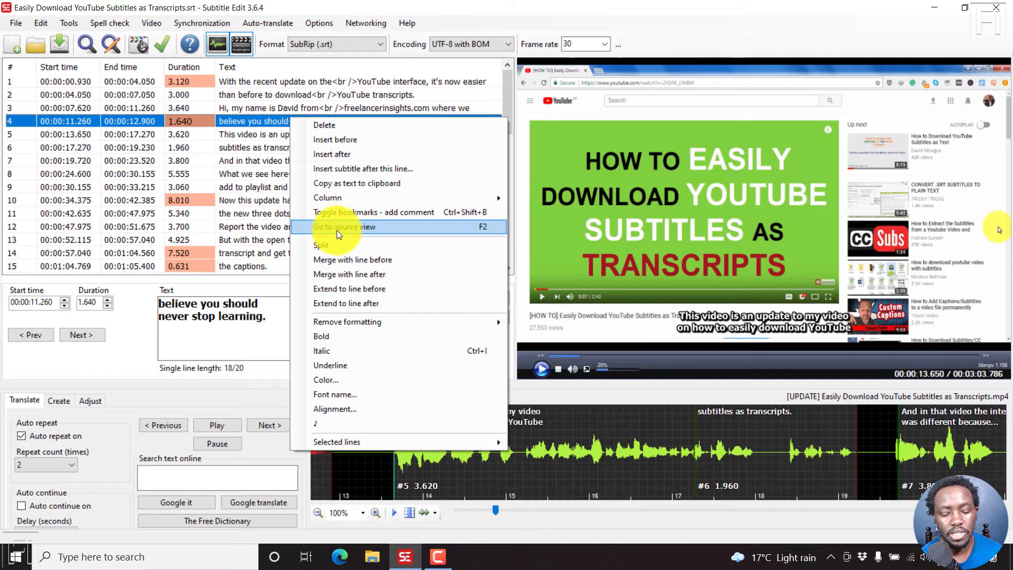
pyautogui.moveTo(357, 227)
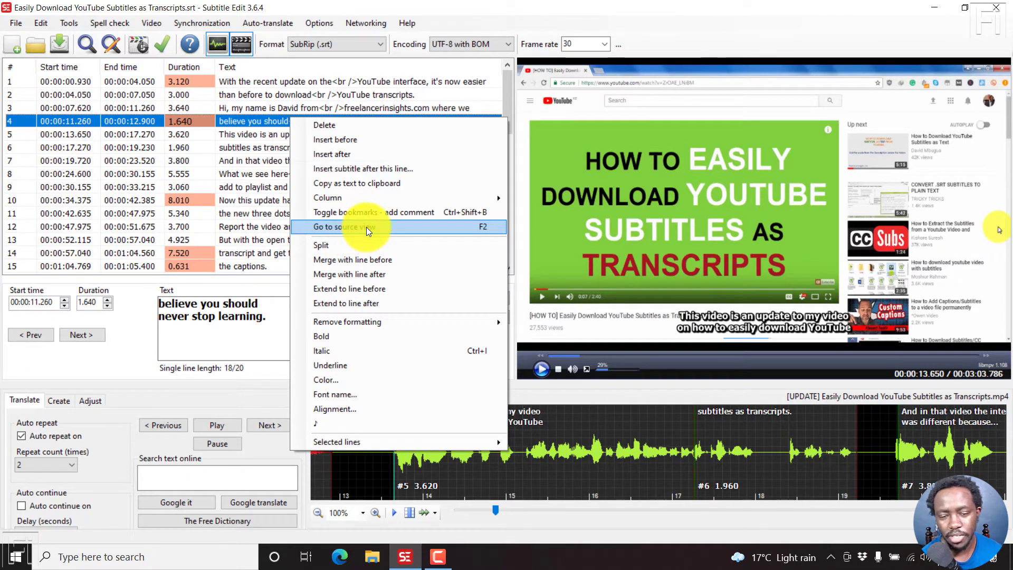
# Step: Switch to source view to show the raw subtitle text
pyautogui.click(347, 227)
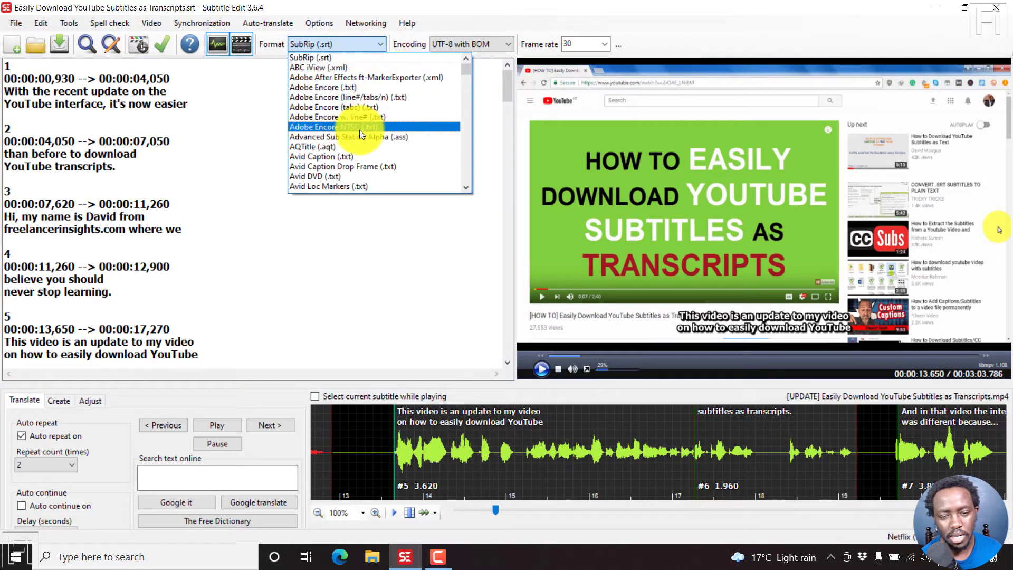
pyautogui.moveTo(385, 141)
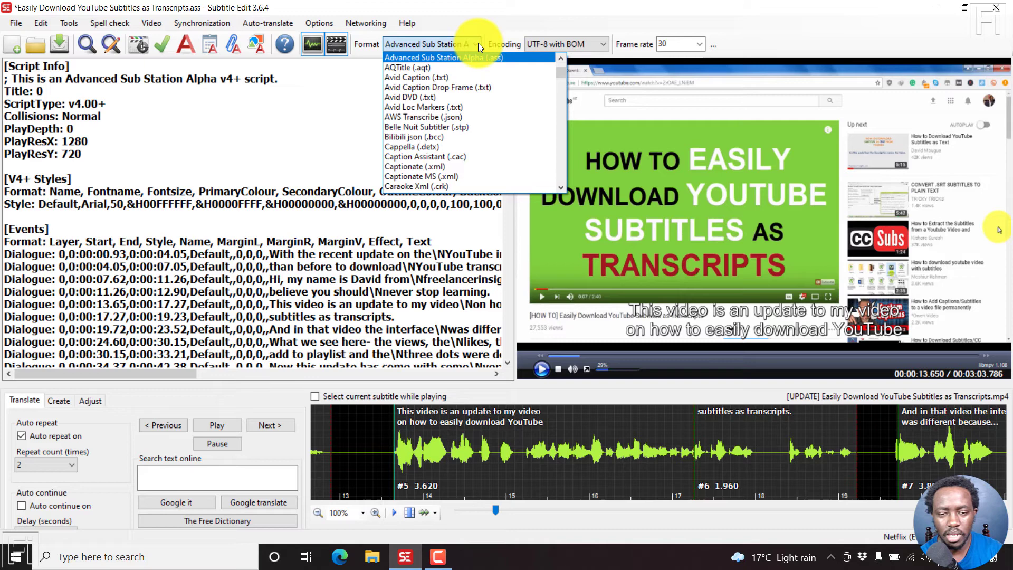
# Step: Convert the source text to WebVTT (.vtt), inspect it, then convert back to SubRip (.srt)
pyautogui.click(404, 186)
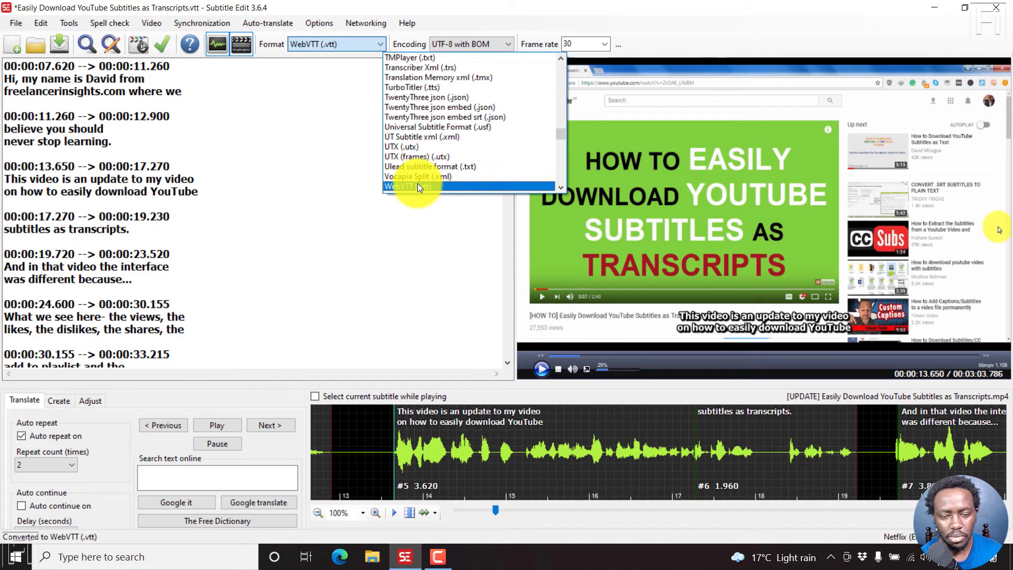
pyautogui.click(417, 186)
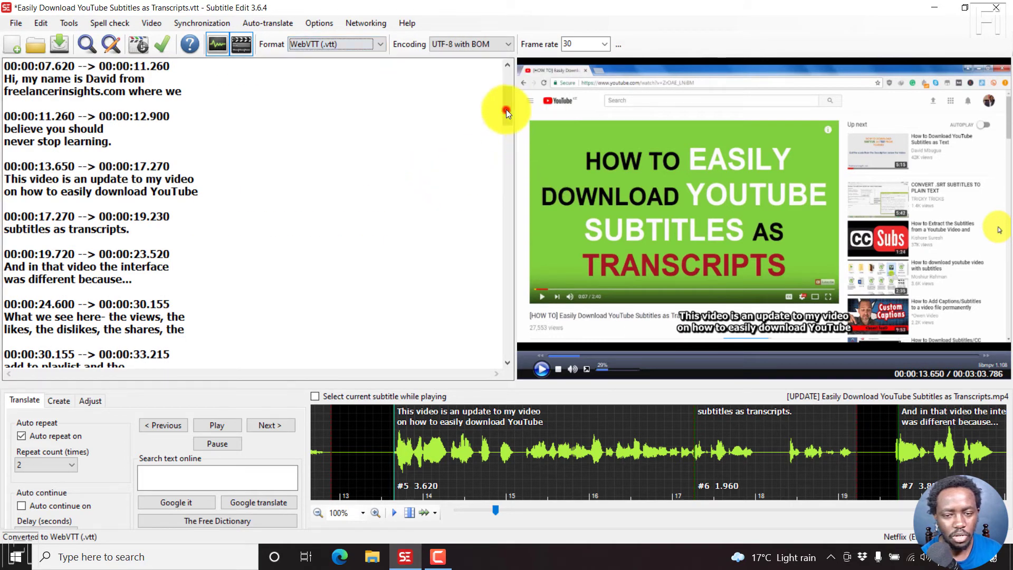
pyautogui.scroll(3)
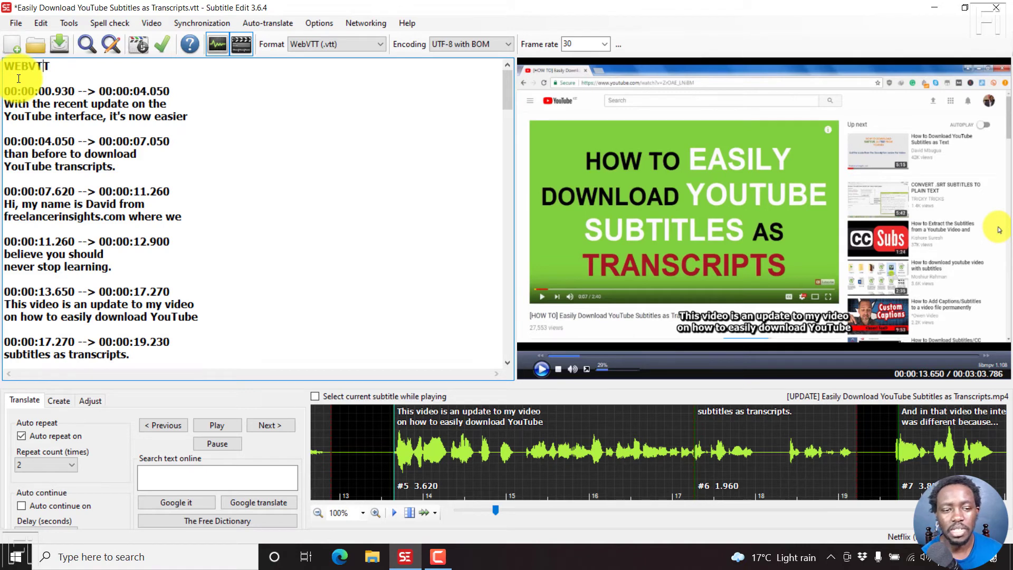
pyautogui.click(51, 92)
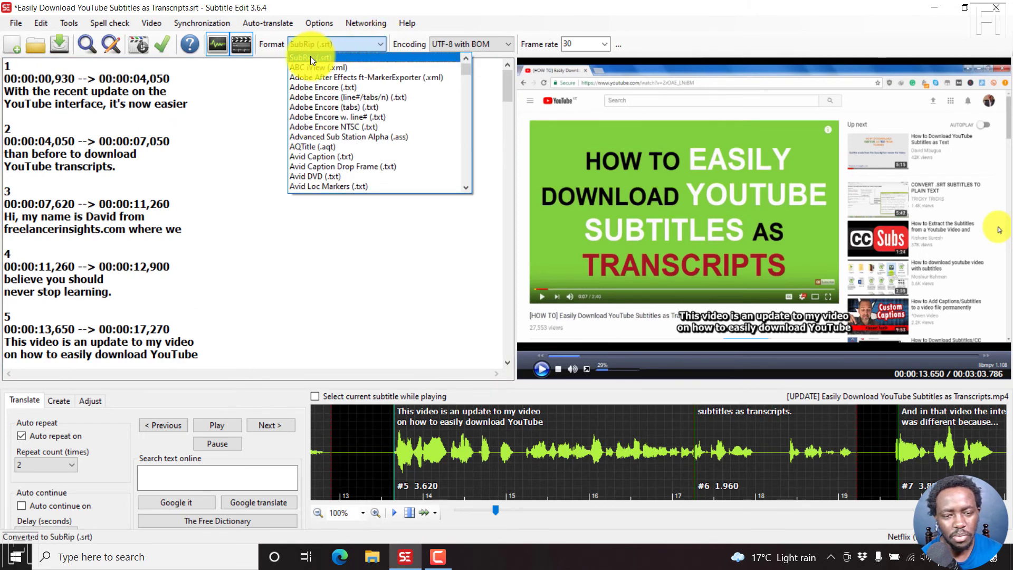
pyautogui.click(311, 57)
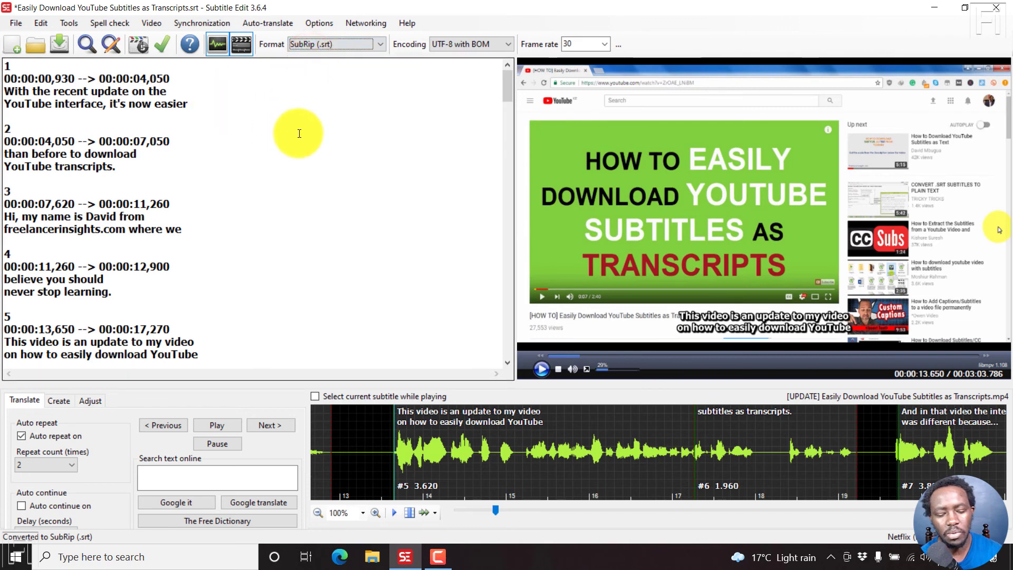